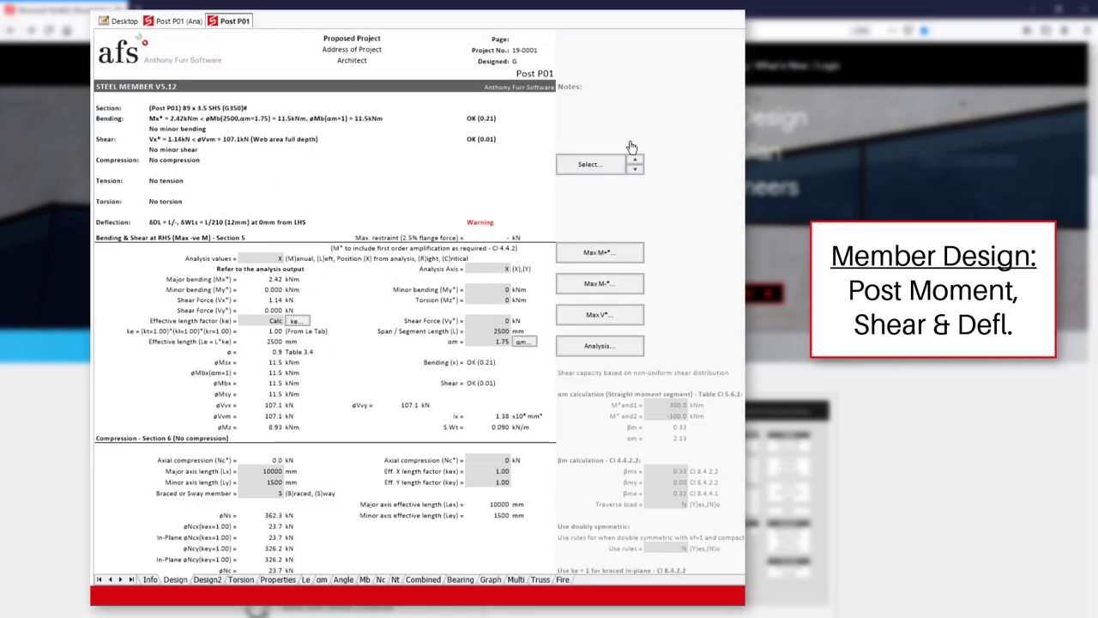
# Open the Wind Analysis WA01 calculation from the Design folder of the project tree.
pyautogui.click(635, 161)
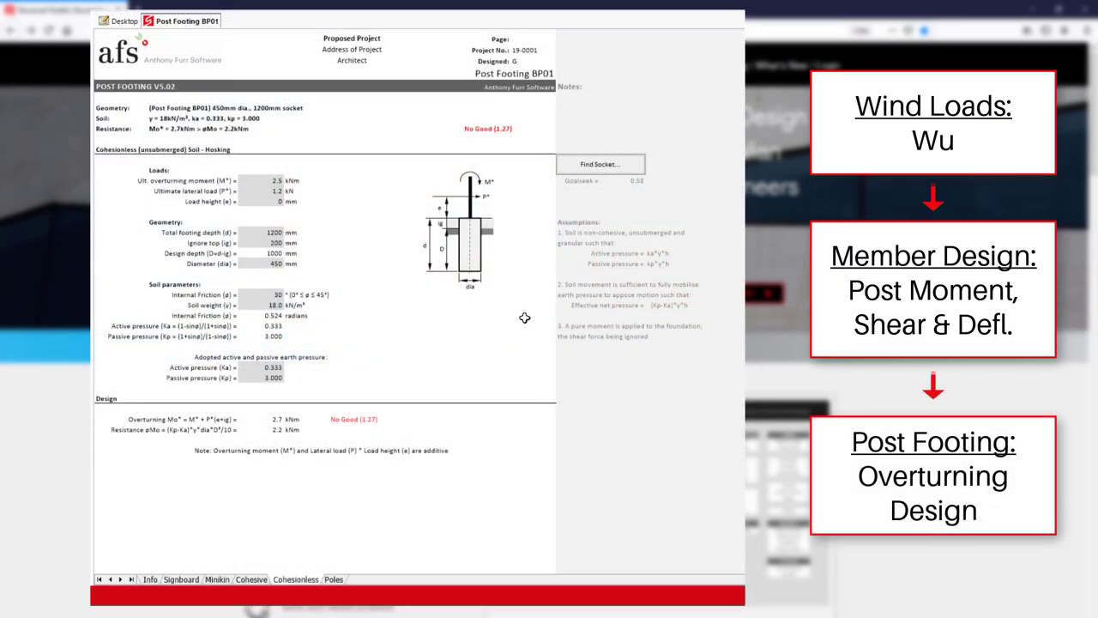
pyautogui.click(601, 165)
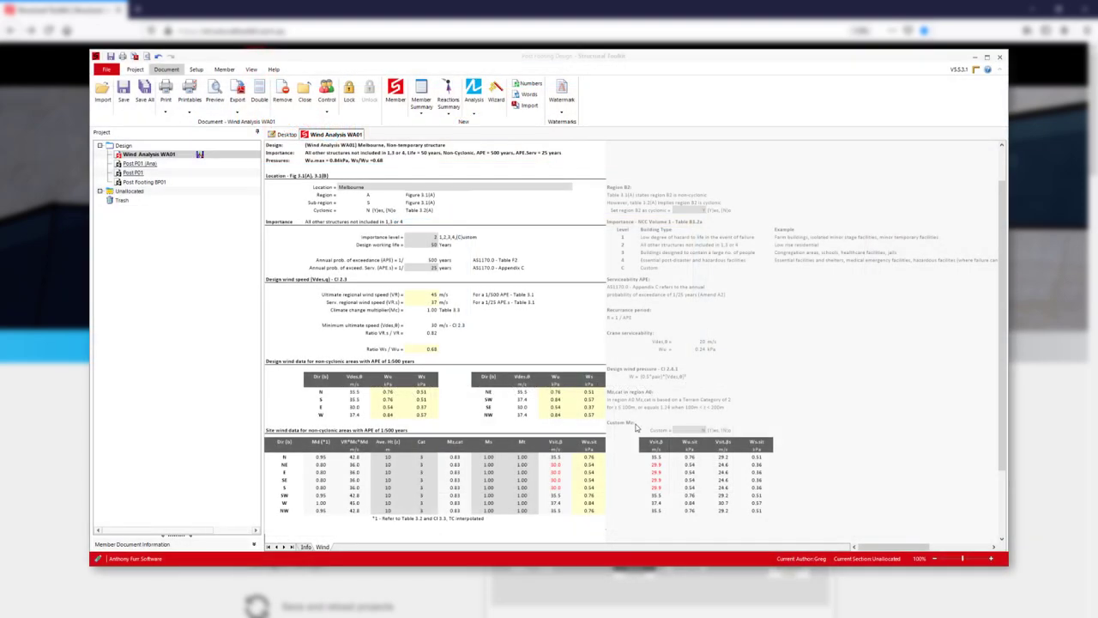
pyautogui.click(487, 457)
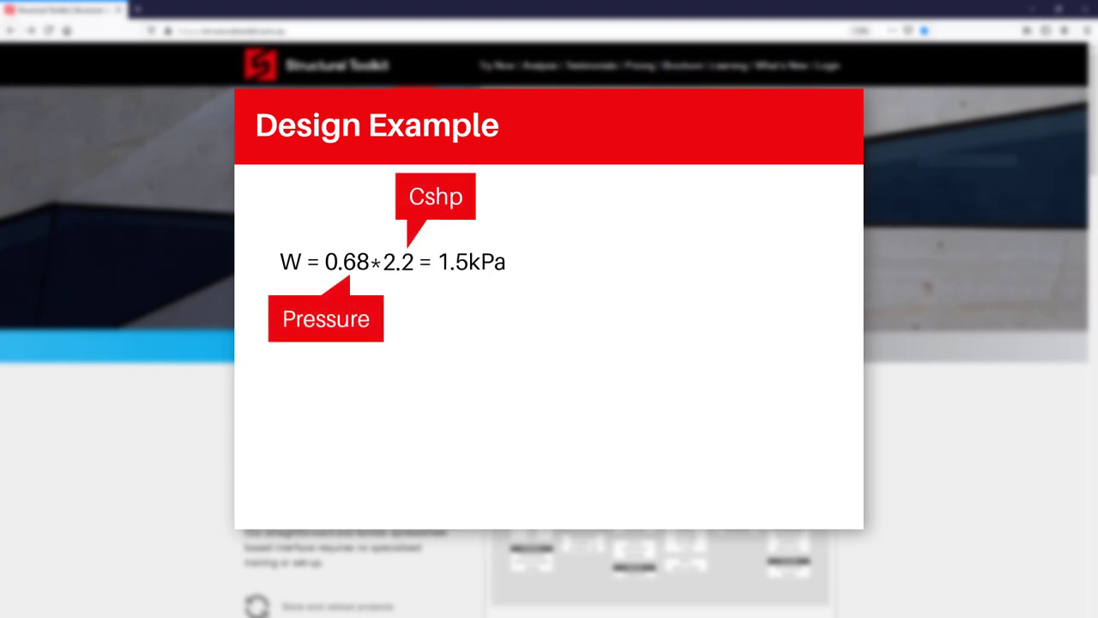
# Annotate the wind result with '* width of column -> kN/m'.
pyautogui.write('* width of column -> kN/m')
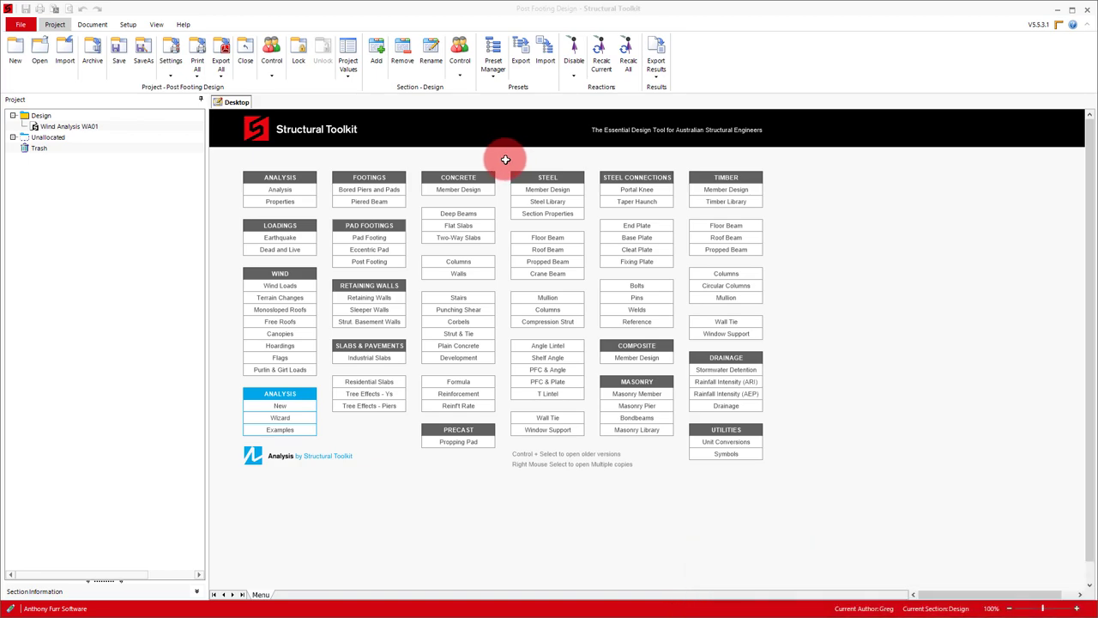
# Create a new Post P01 (Ana) beam analysis sheet from the Analysis module.
pyautogui.click(548, 188)
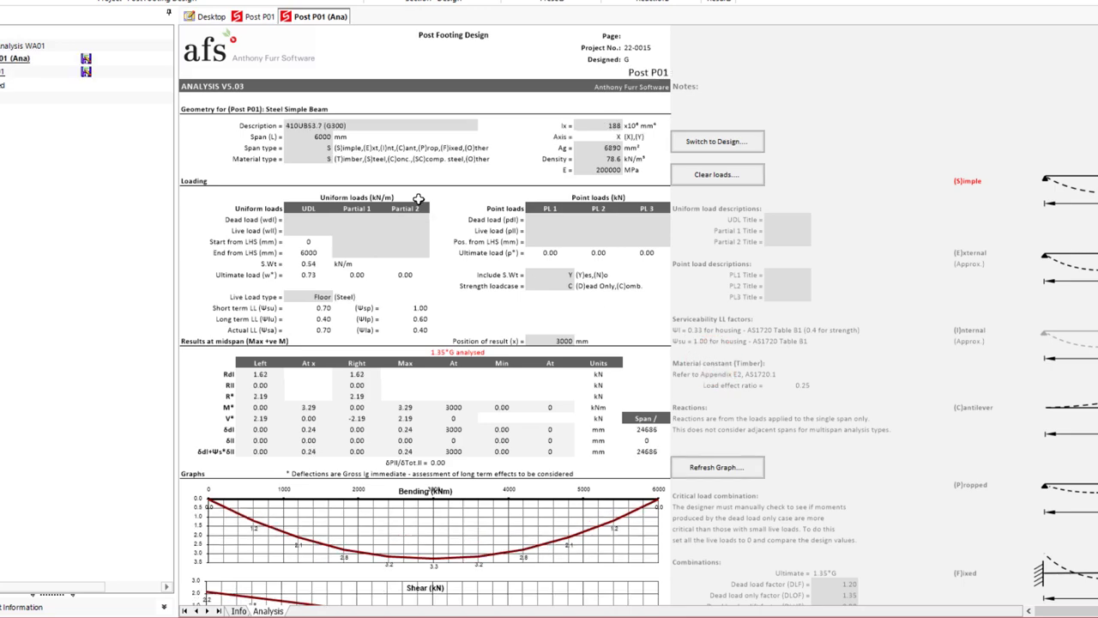
# Make the post a 2500 mm cantilever span with Wind as the live load type.
pyautogui.click(323, 138)
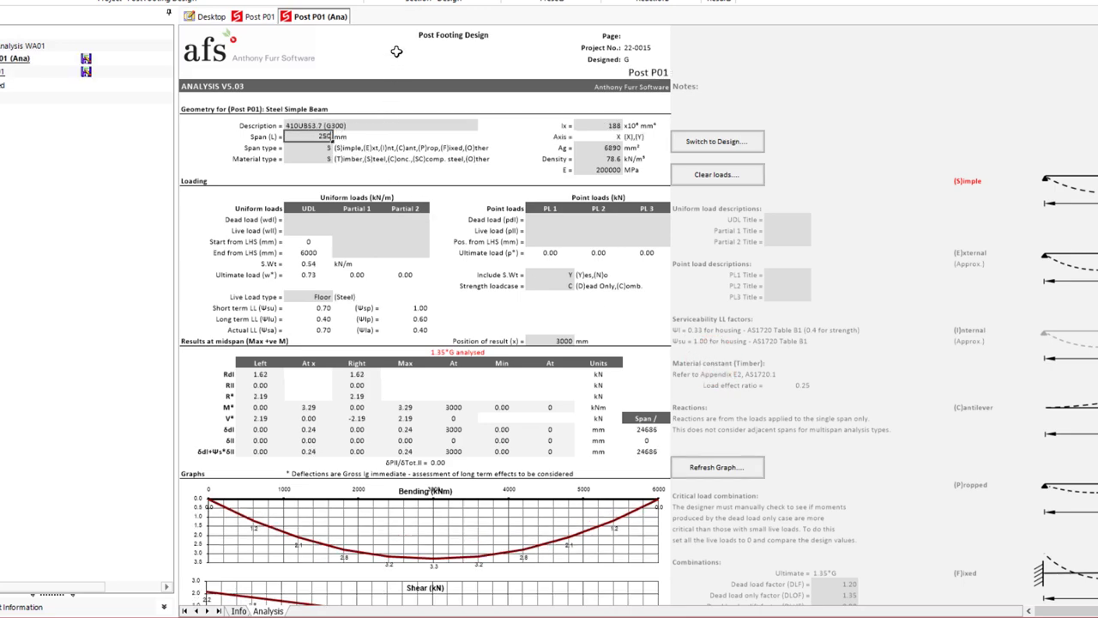
pyautogui.write('2500')
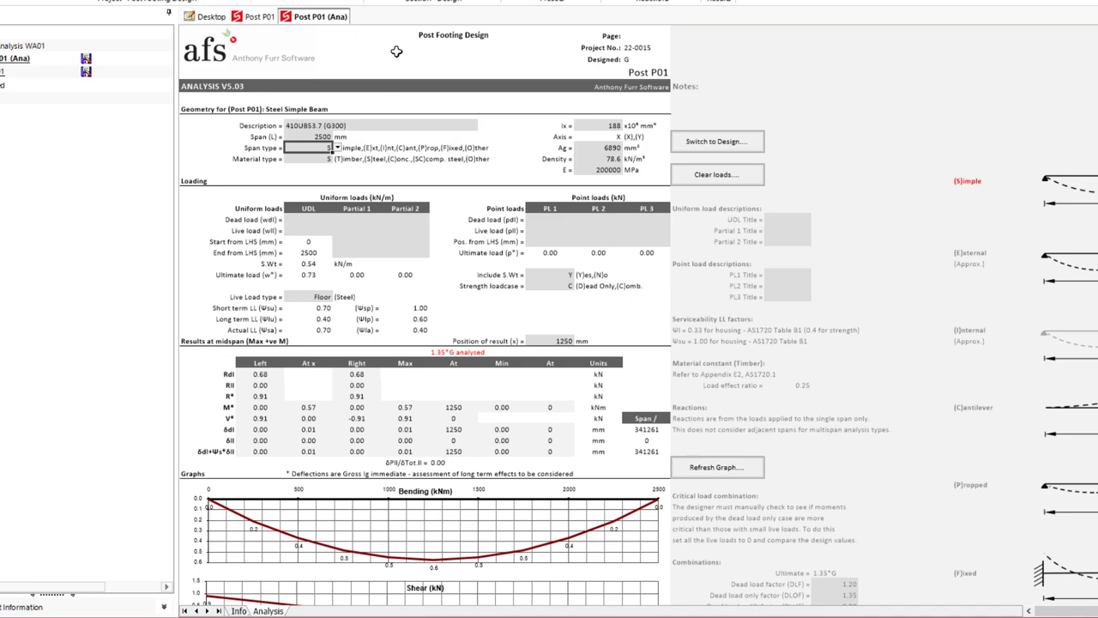
pyautogui.click(337, 148)
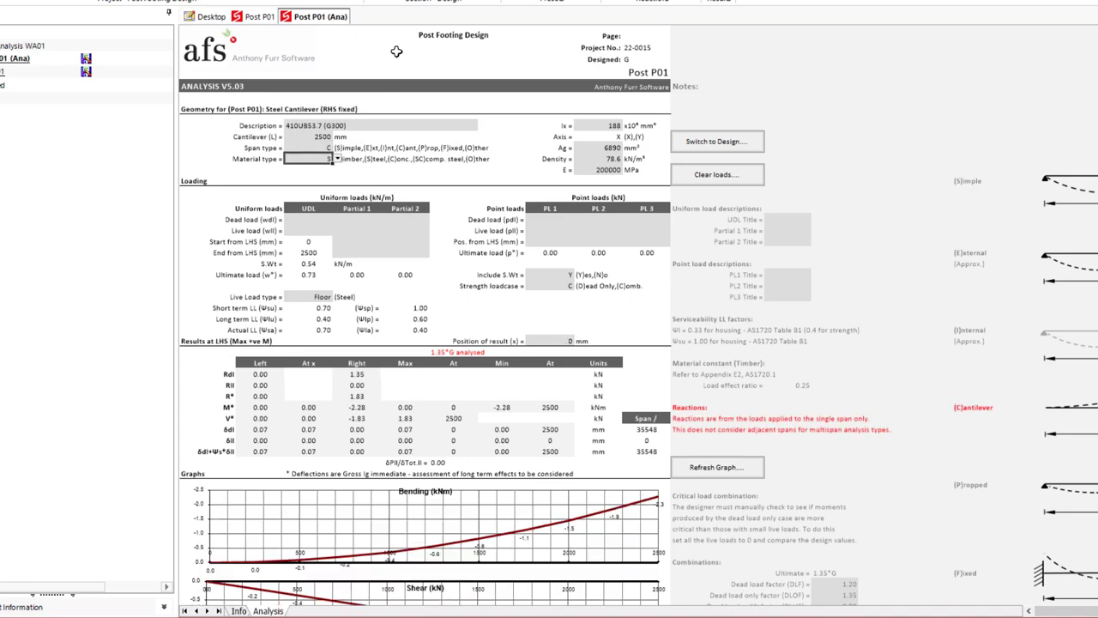
pyautogui.click(396, 51)
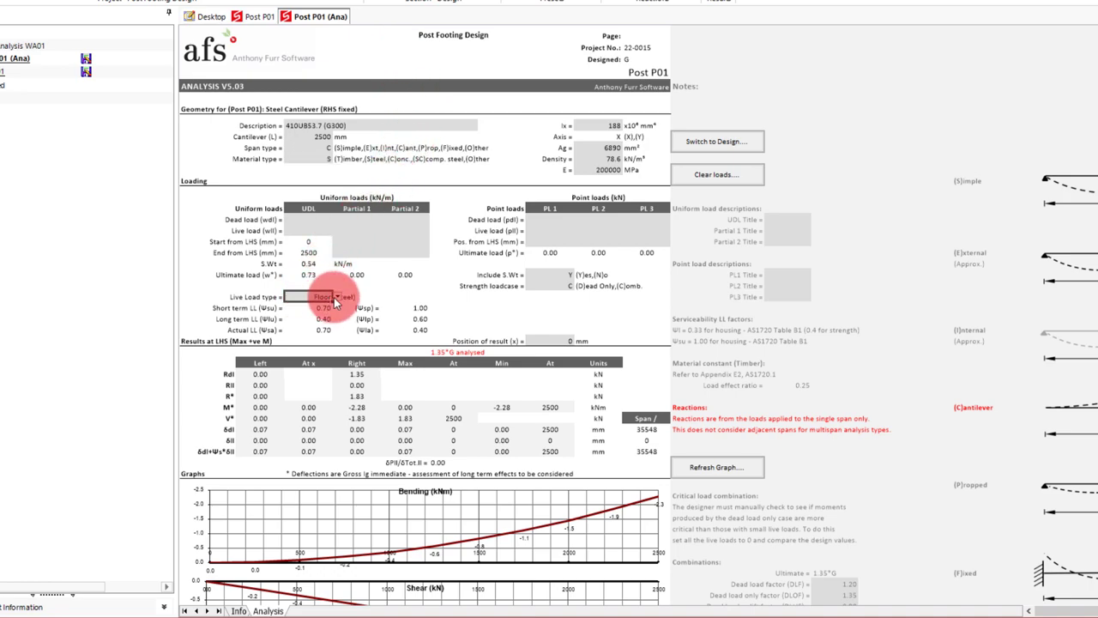
pyautogui.click(334, 295)
pyautogui.write('=')
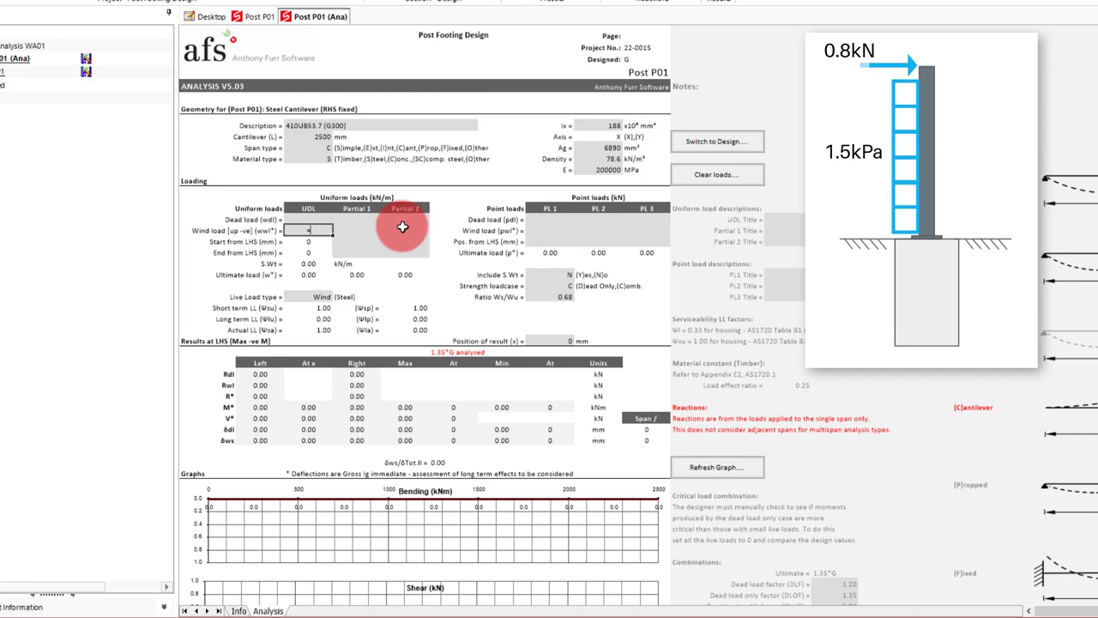
# Enter a 0.14 kN/m uniform wind load and insert a comment with its derivation.
pyautogui.write('0.14')
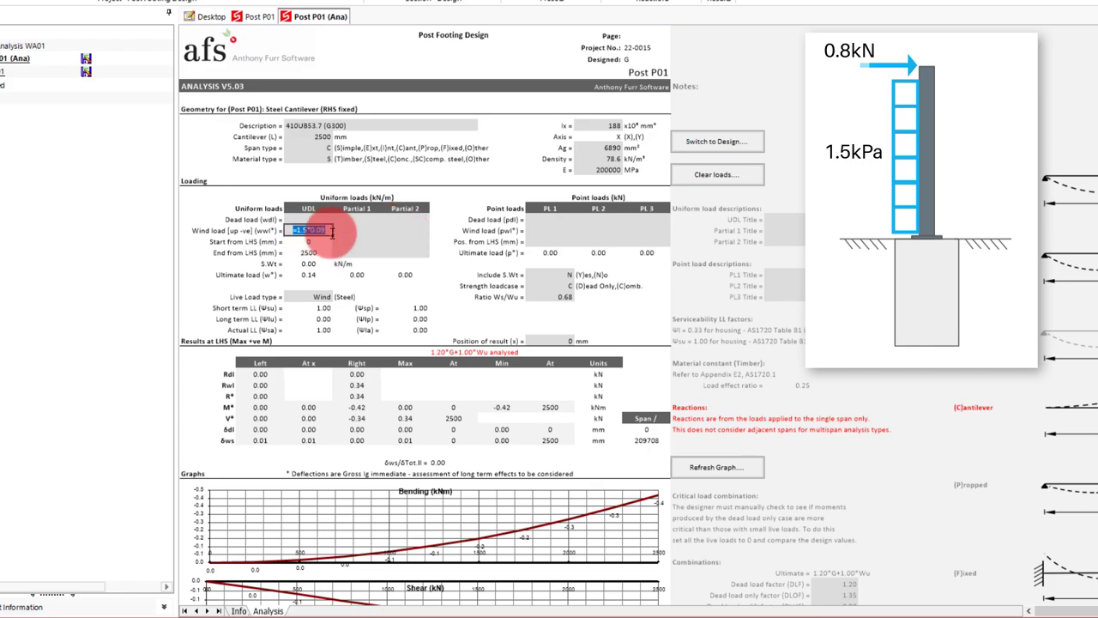
pyautogui.rightClick(309, 230)
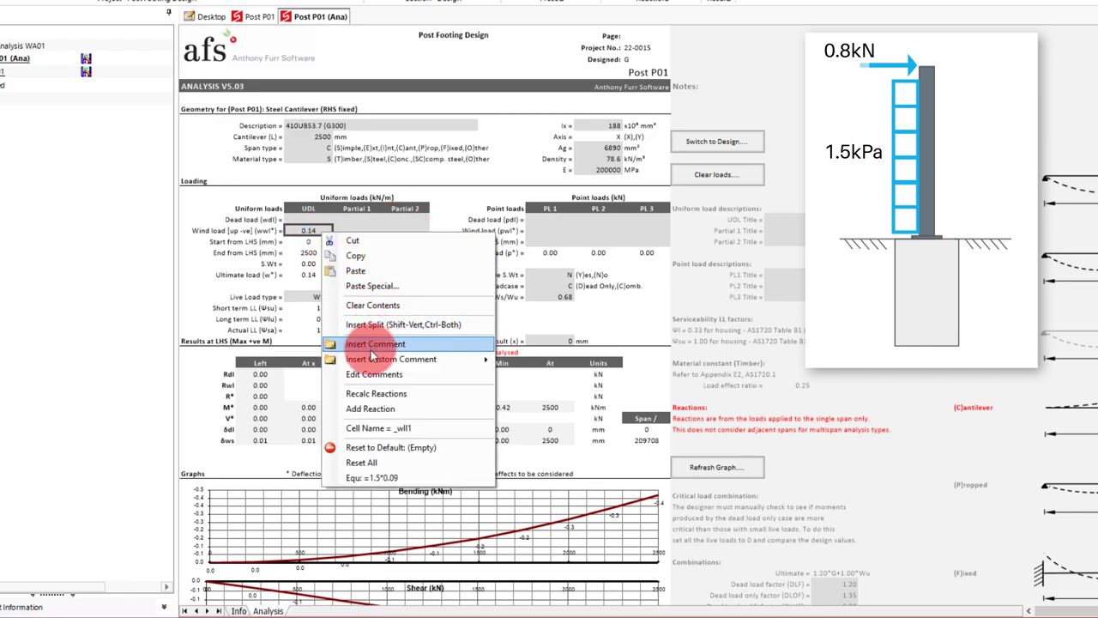
pyautogui.click(374, 343)
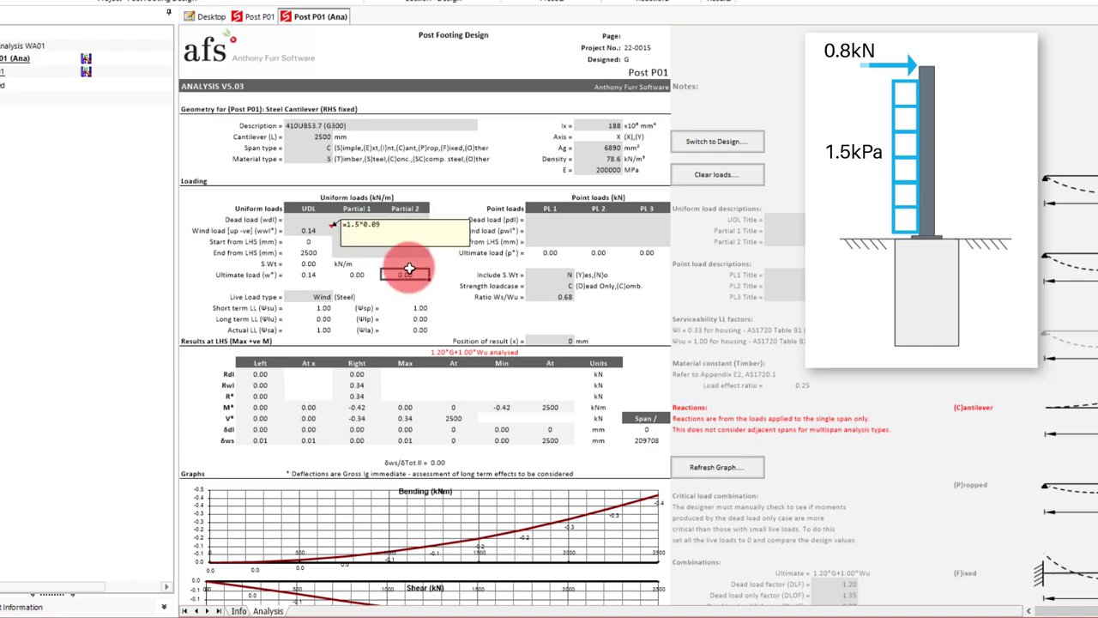
pyautogui.moveTo(427, 233)
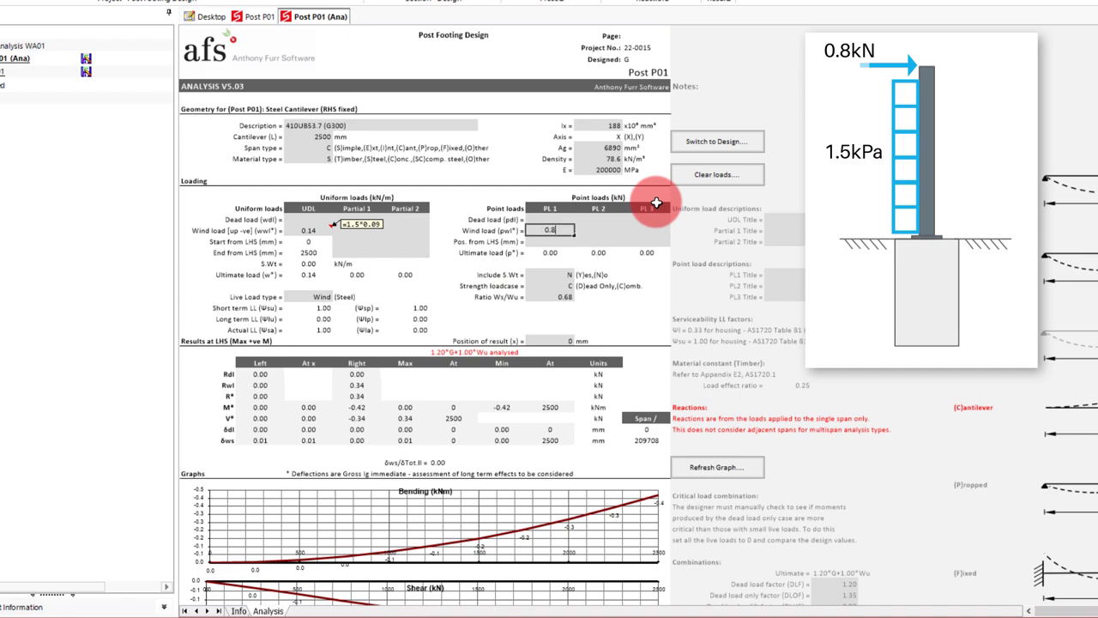
# Enter a 0.80 kN PL1 wind point load and comment it, noting the 2.4 value.
pyautogui.write('0.80')
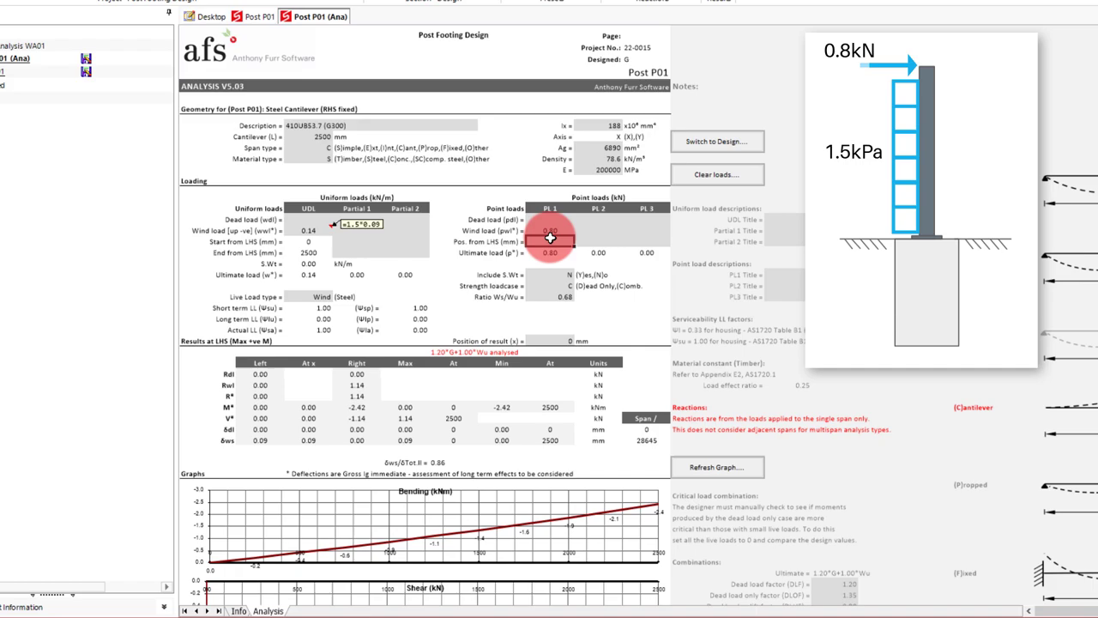
pyautogui.rightClick(549, 230)
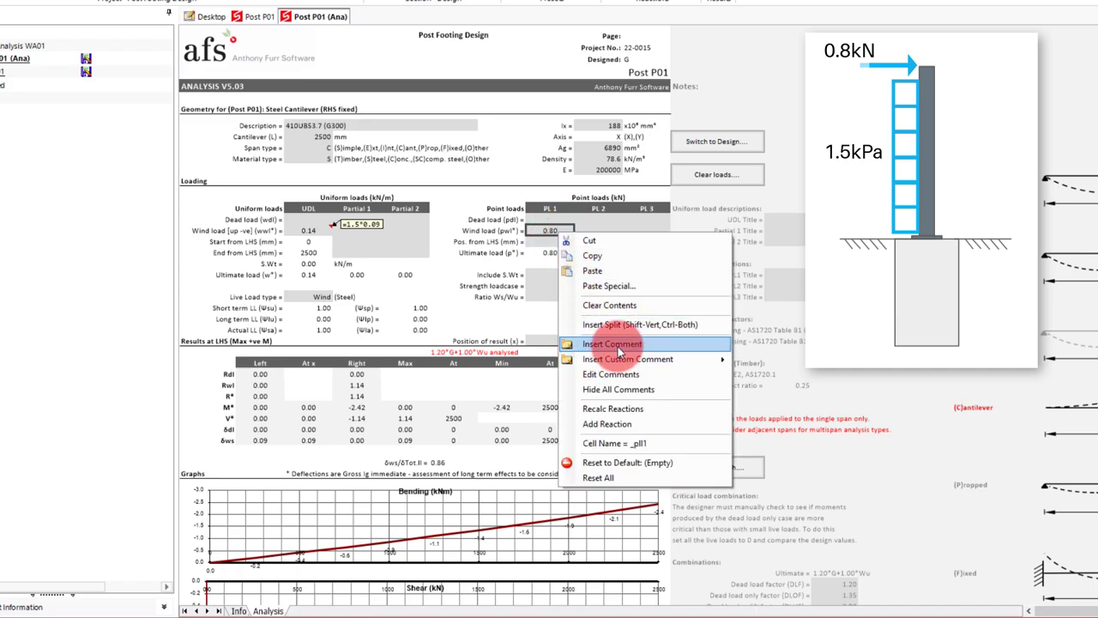
pyautogui.click(611, 343)
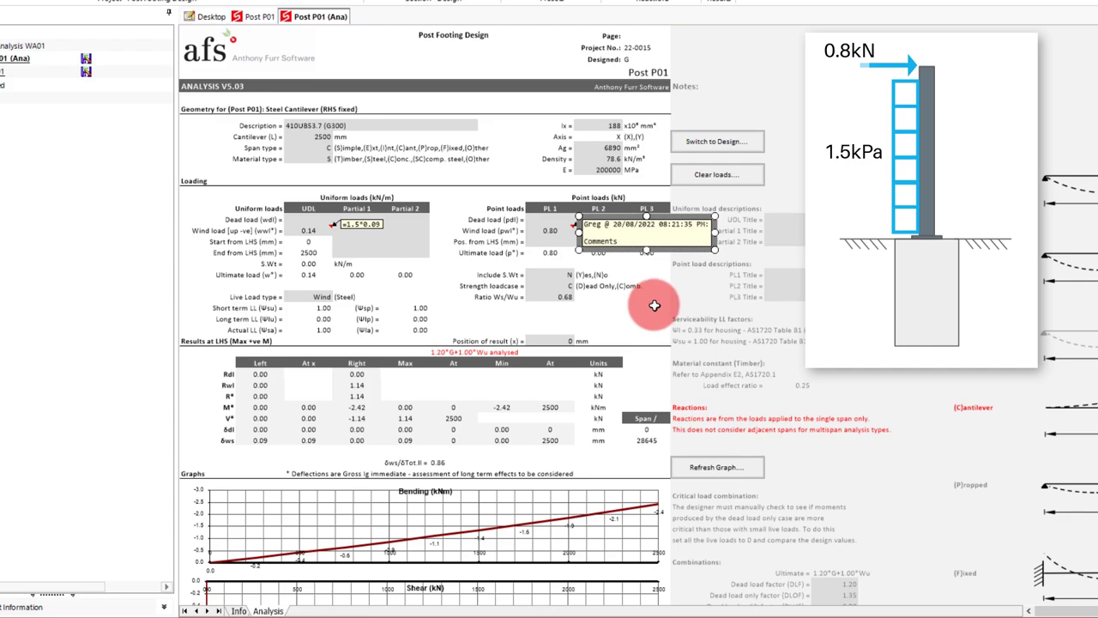
pyautogui.write('2.4')
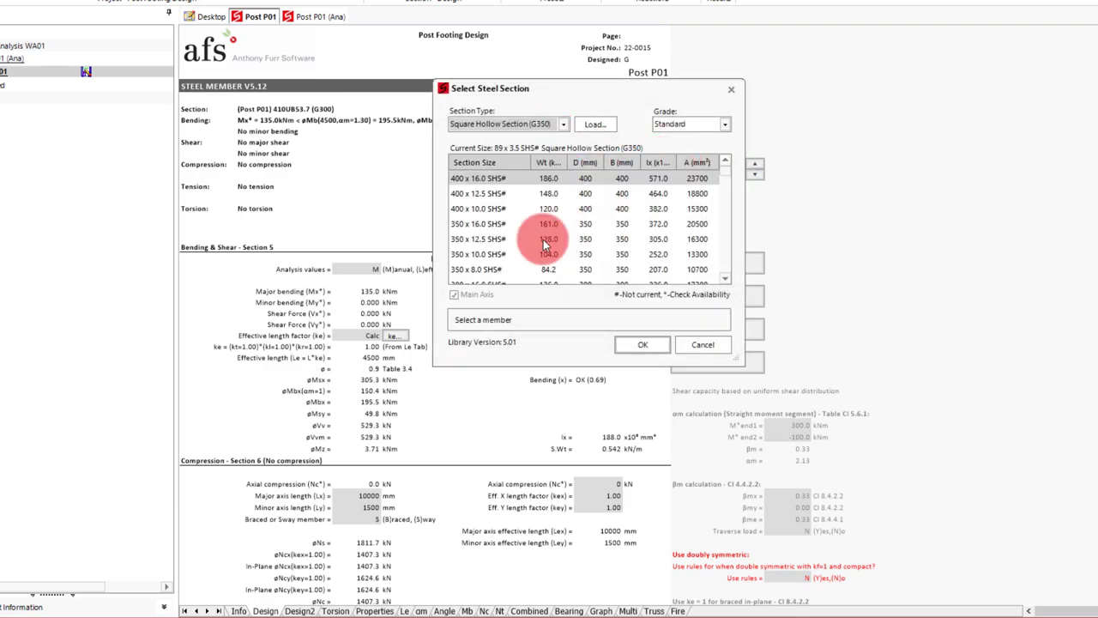
# Adjust the design sheet so the 89x5.0 SHS post passes bending, shear and deflection.
pyautogui.scroll(-3)
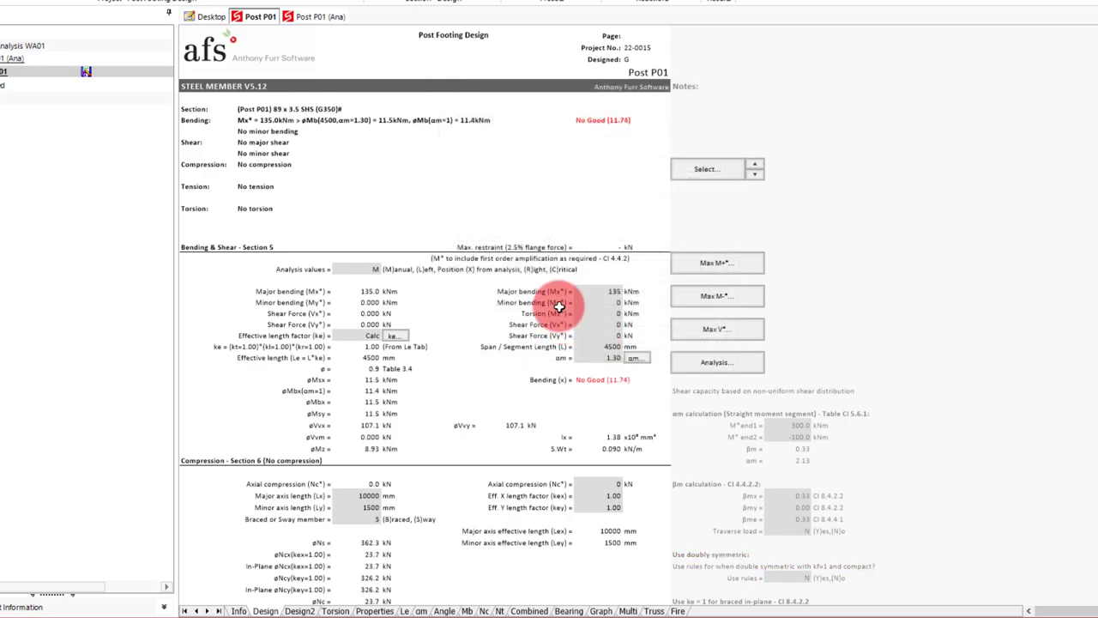
pyautogui.moveTo(580, 343)
pyautogui.write('2500')
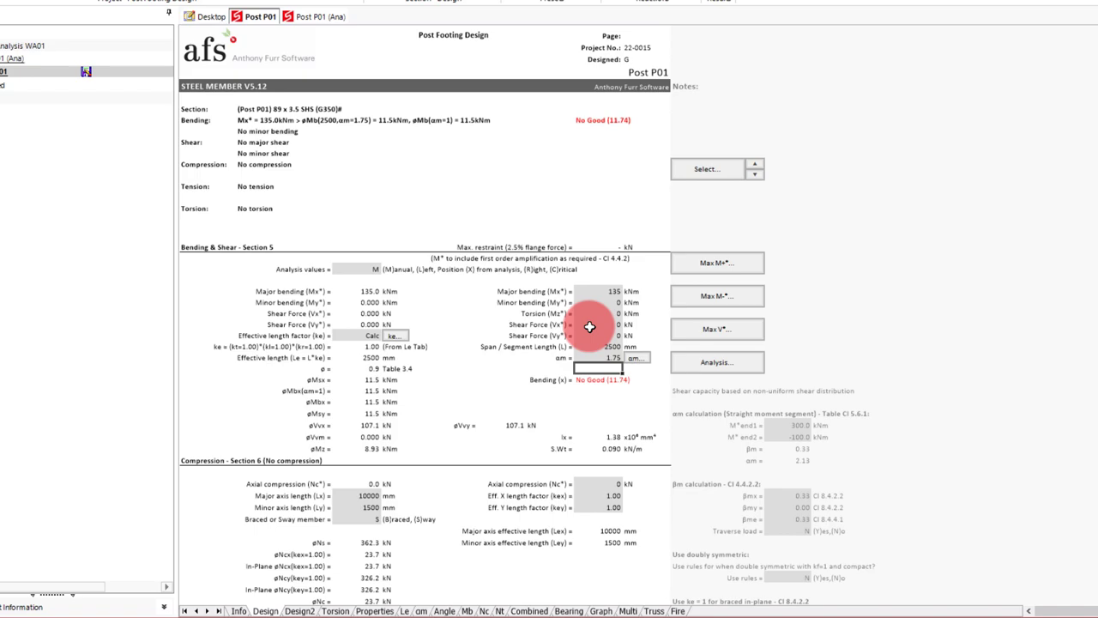
pyautogui.click(718, 295)
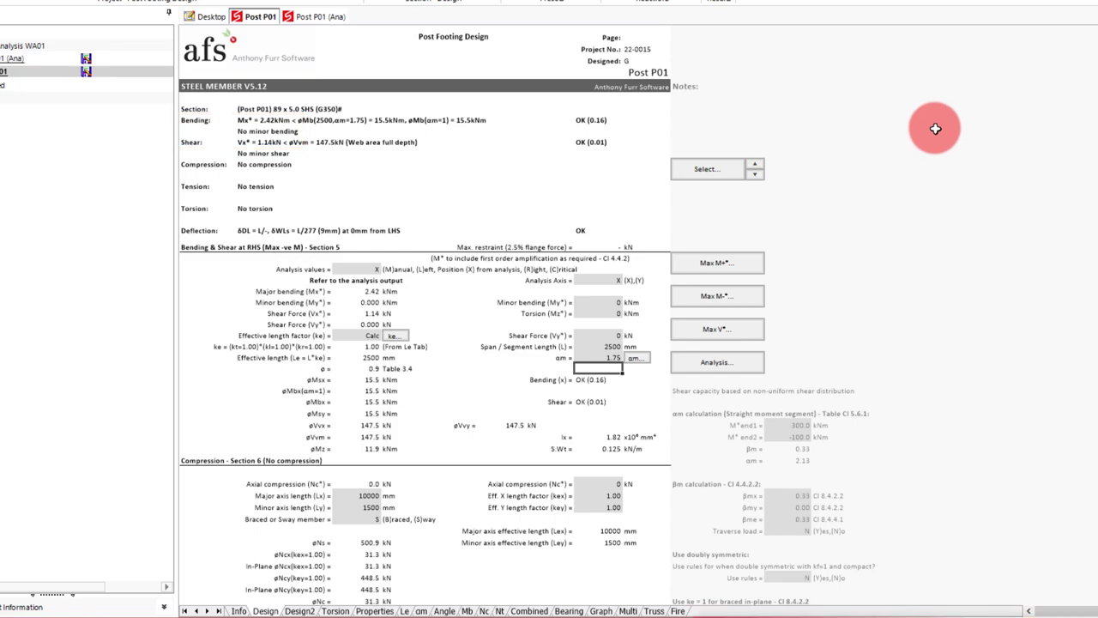
# From the Desktop, add a Pad Footings > Post Footing design named Post Footing BP01.
pyautogui.click(209, 15)
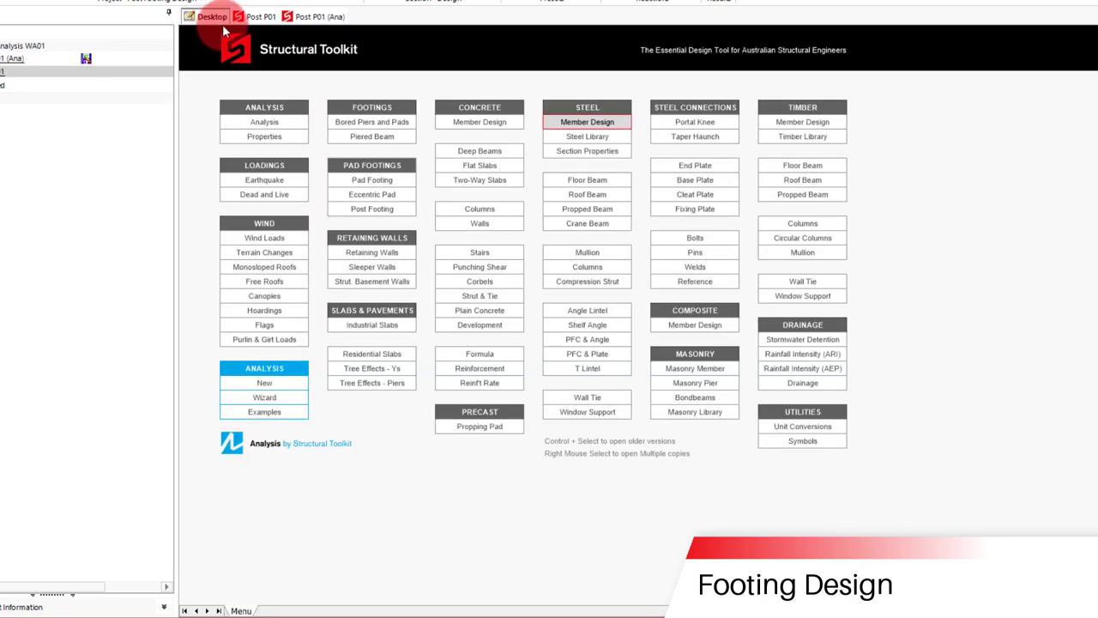
pyautogui.click(371, 210)
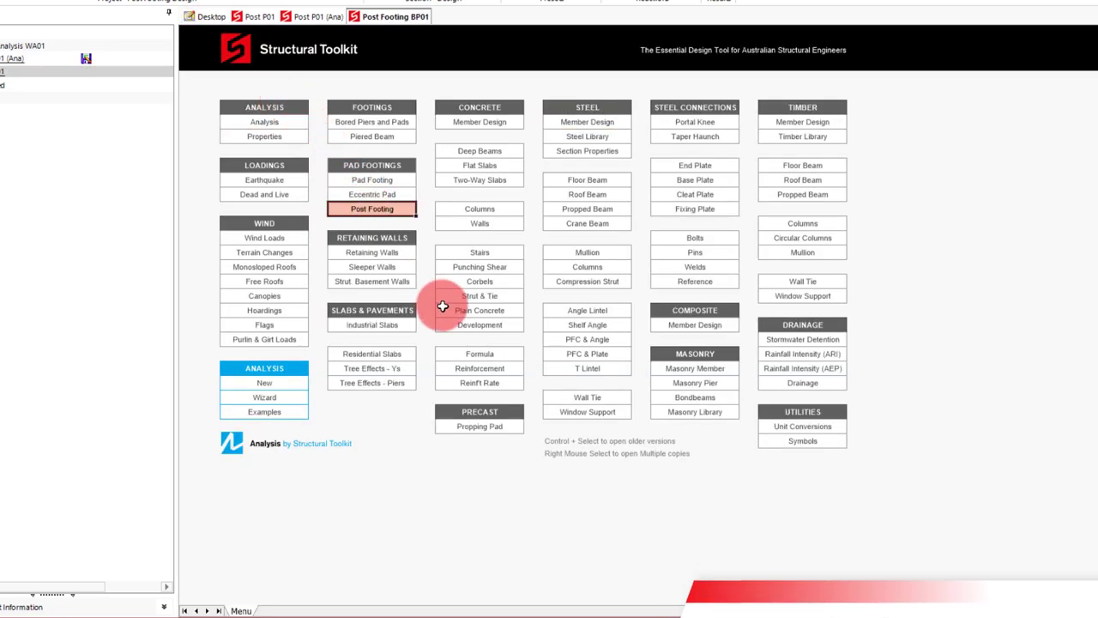
pyautogui.click(371, 210)
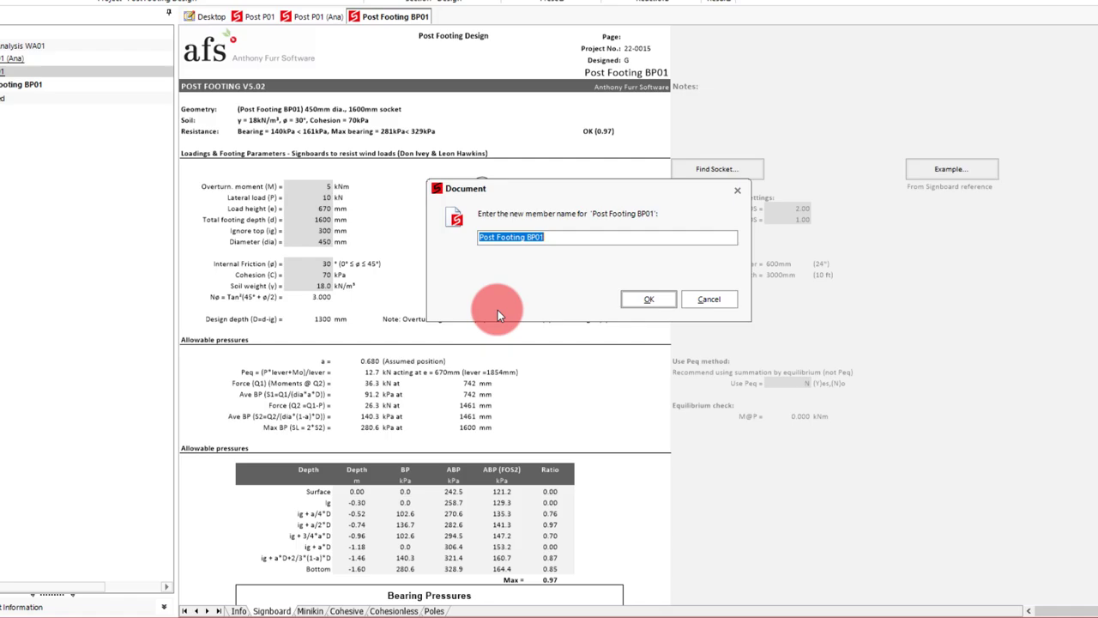
pyautogui.moveTo(648, 299)
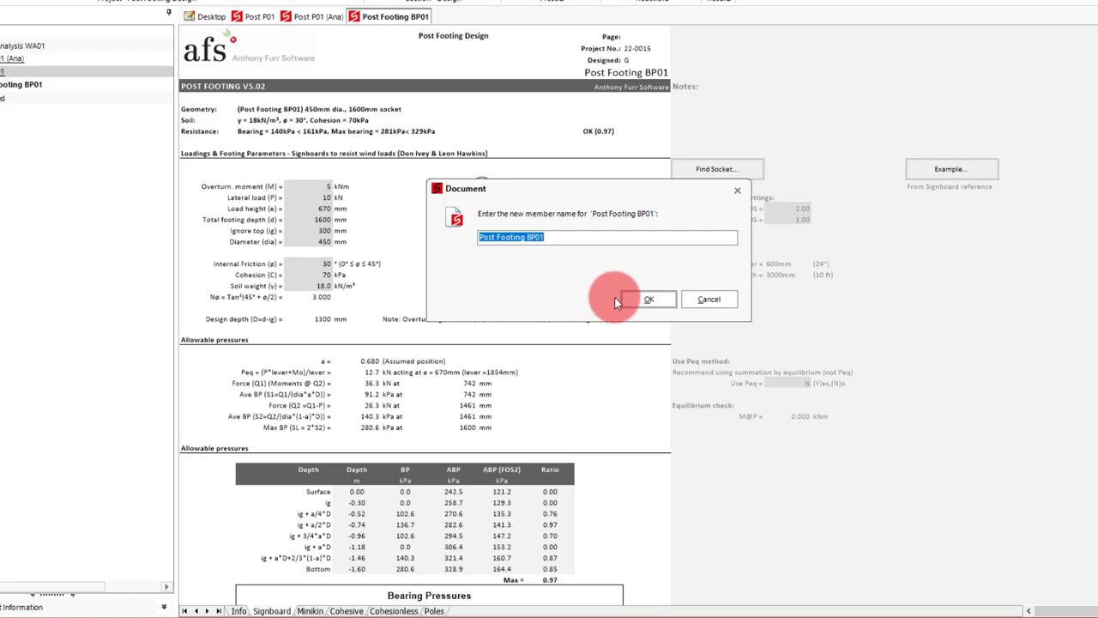
pyautogui.click(648, 298)
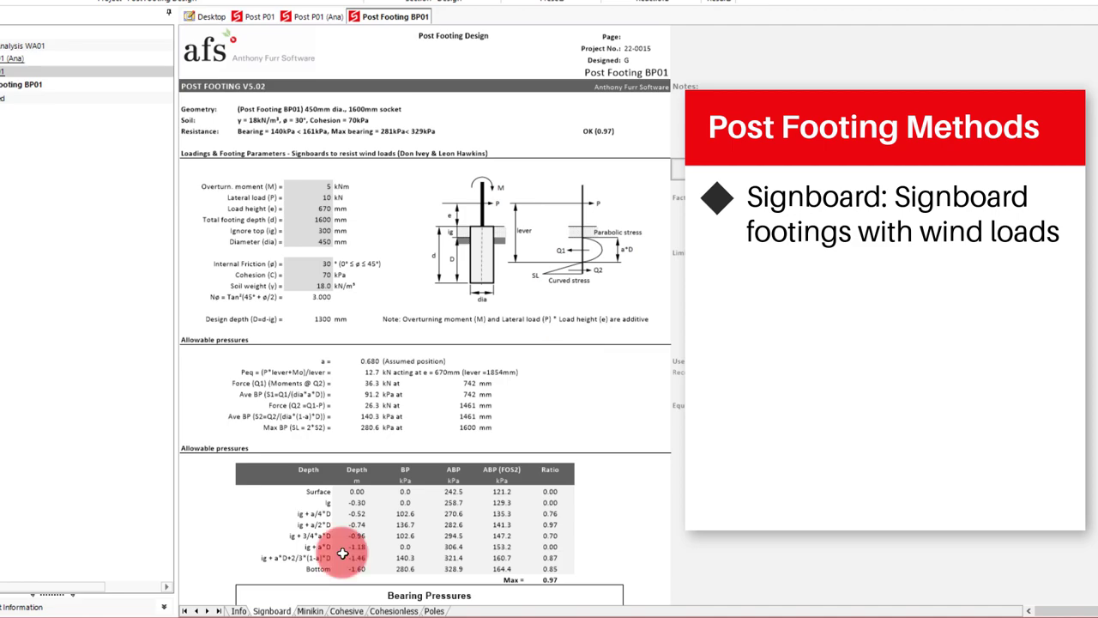
# Step through the Minikin, Cohesive, Cohesionless and Poles footing method sheets.
pyautogui.click(309, 610)
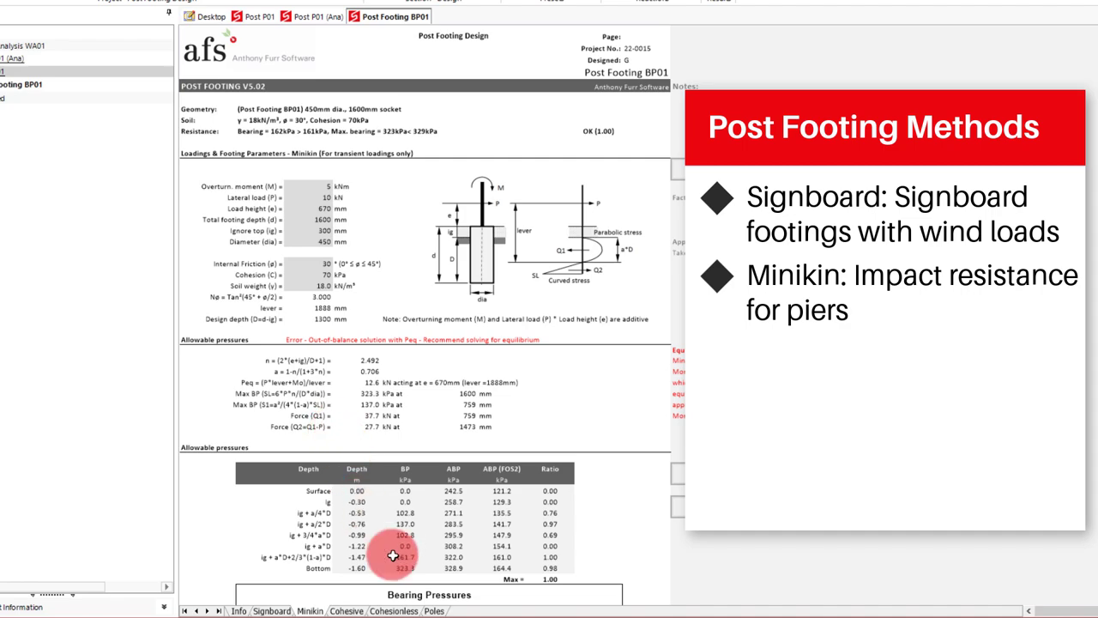
pyautogui.click(346, 611)
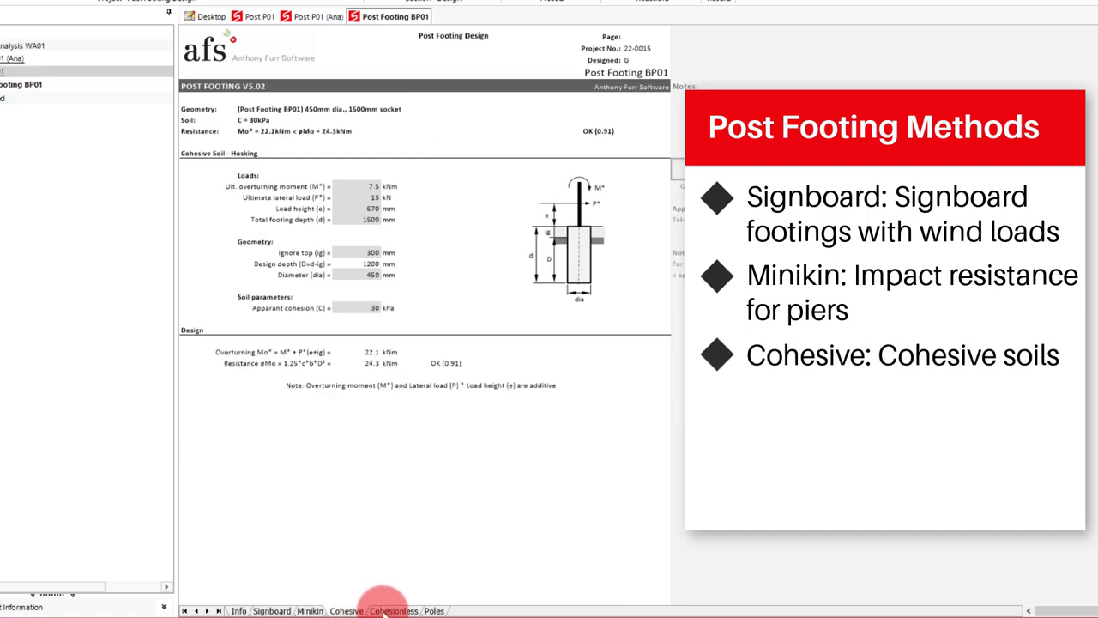
pyautogui.click(393, 611)
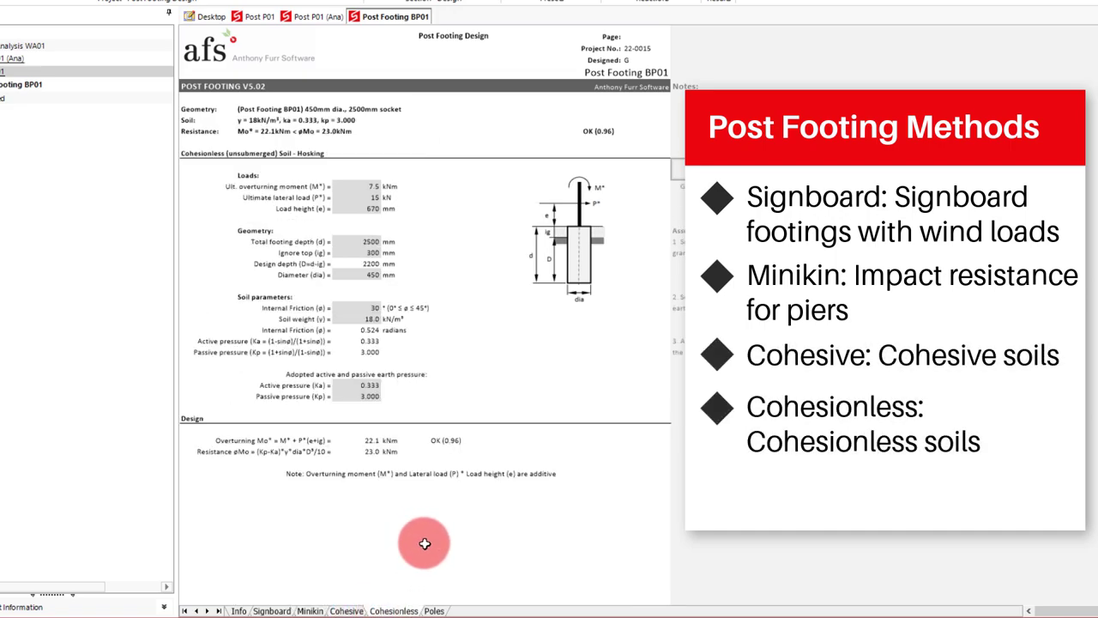
pyautogui.moveTo(421, 528)
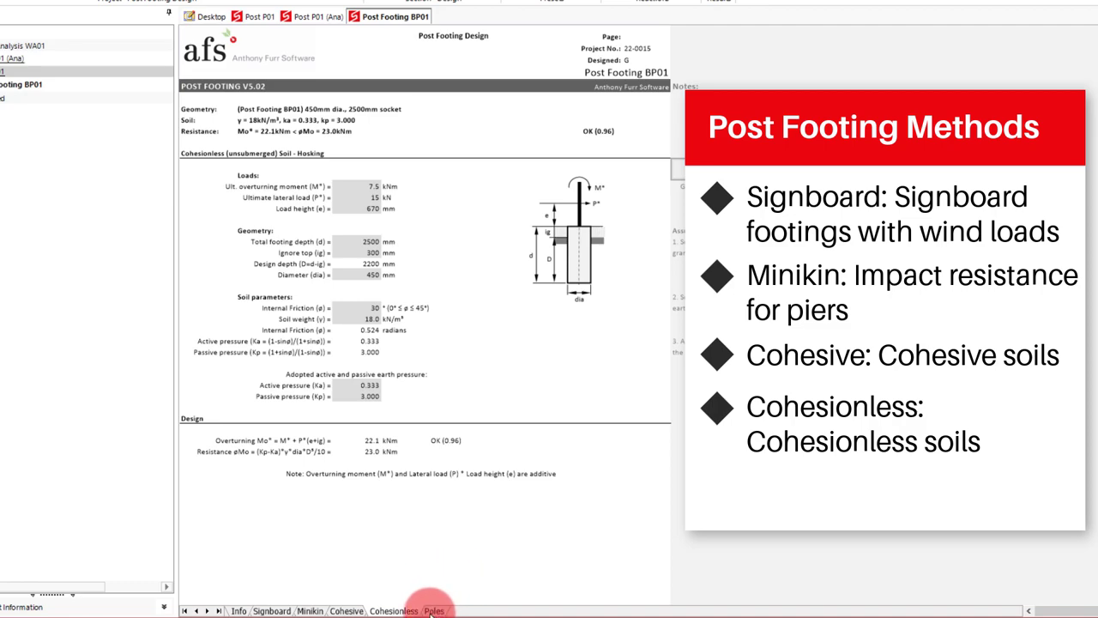
pyautogui.click(434, 611)
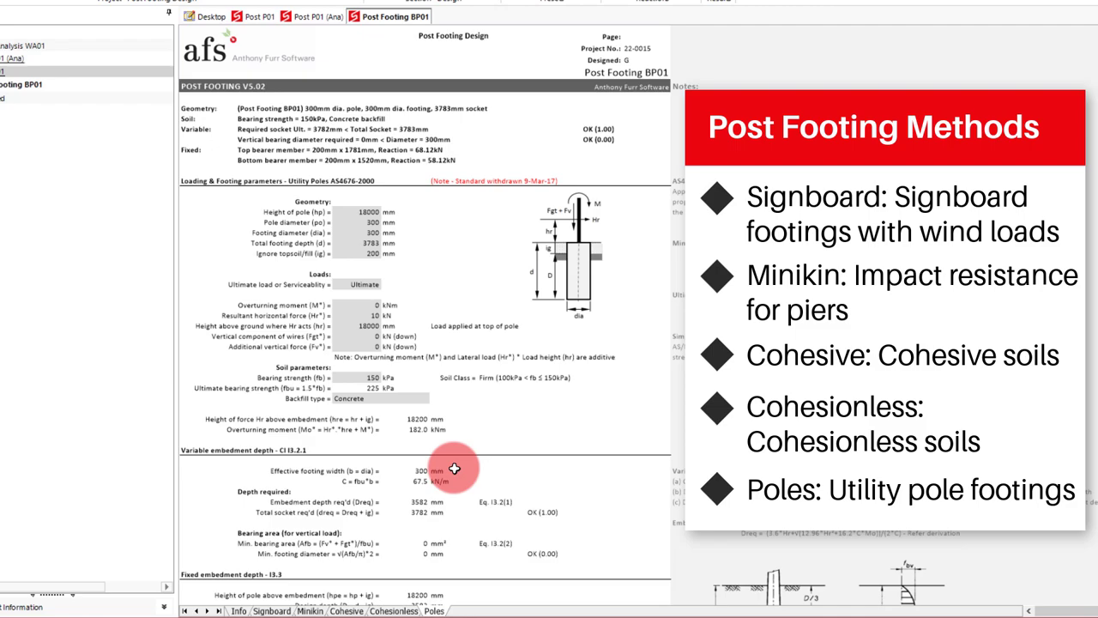
pyautogui.moveTo(453, 491)
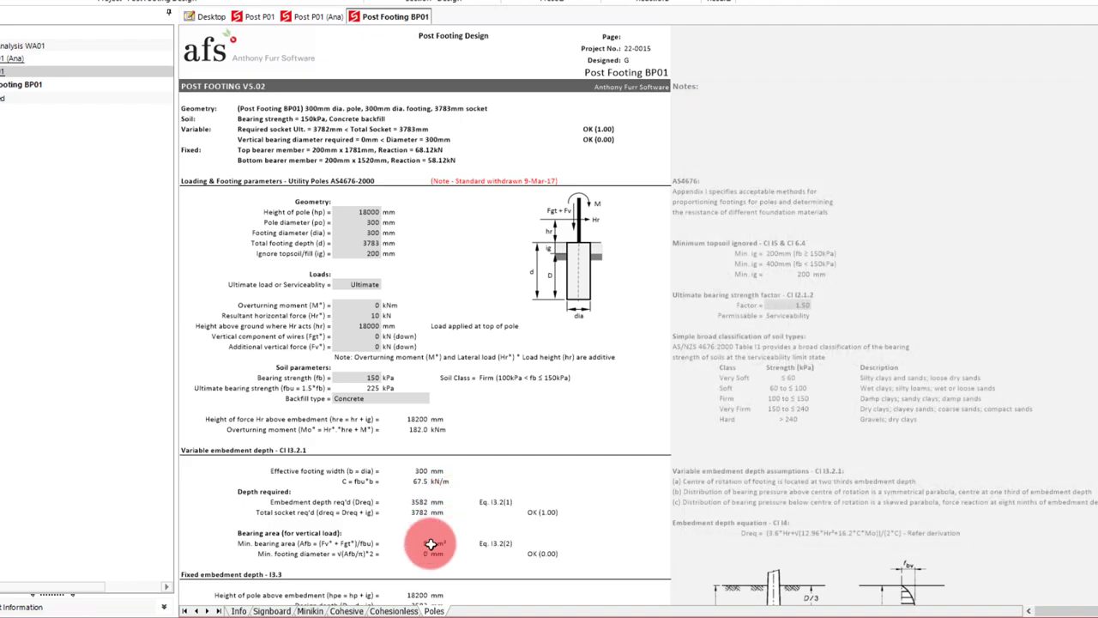
# On the Cohesionless sheet, set total footing depth 1200 mm with the top 200 mm ignored.
pyautogui.click(394, 611)
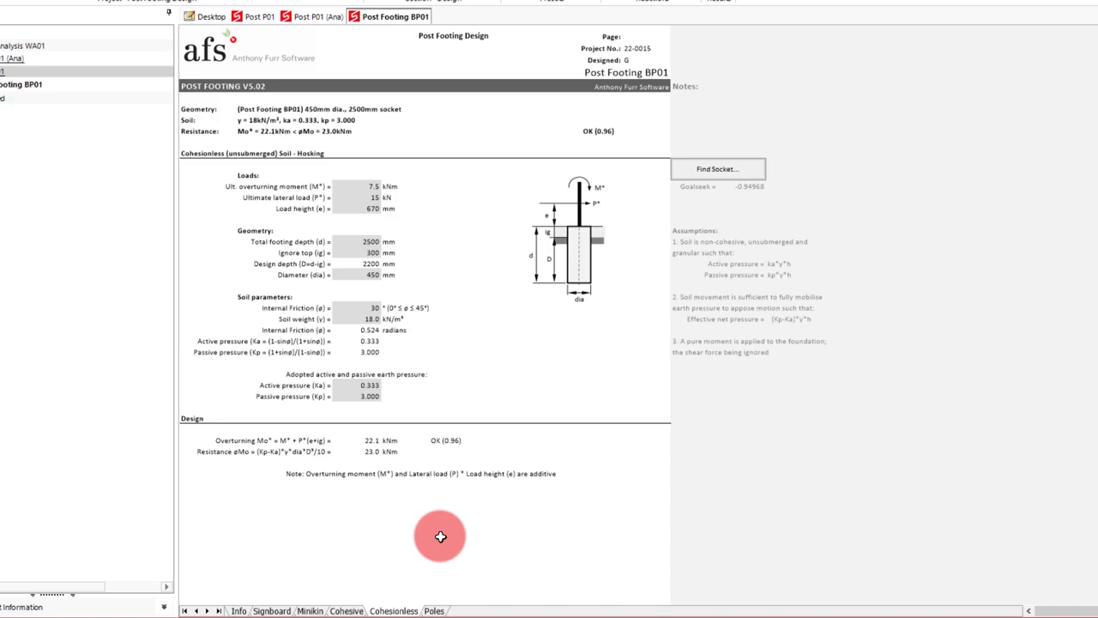
pyautogui.moveTo(467, 504)
pyautogui.write('0')
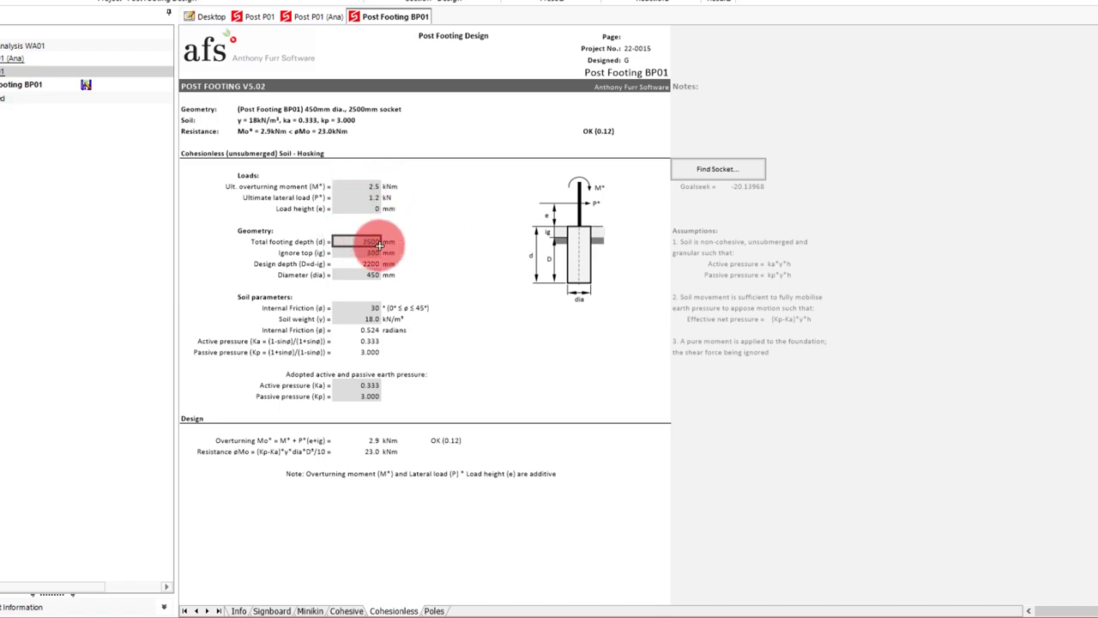
pyautogui.write('1200')
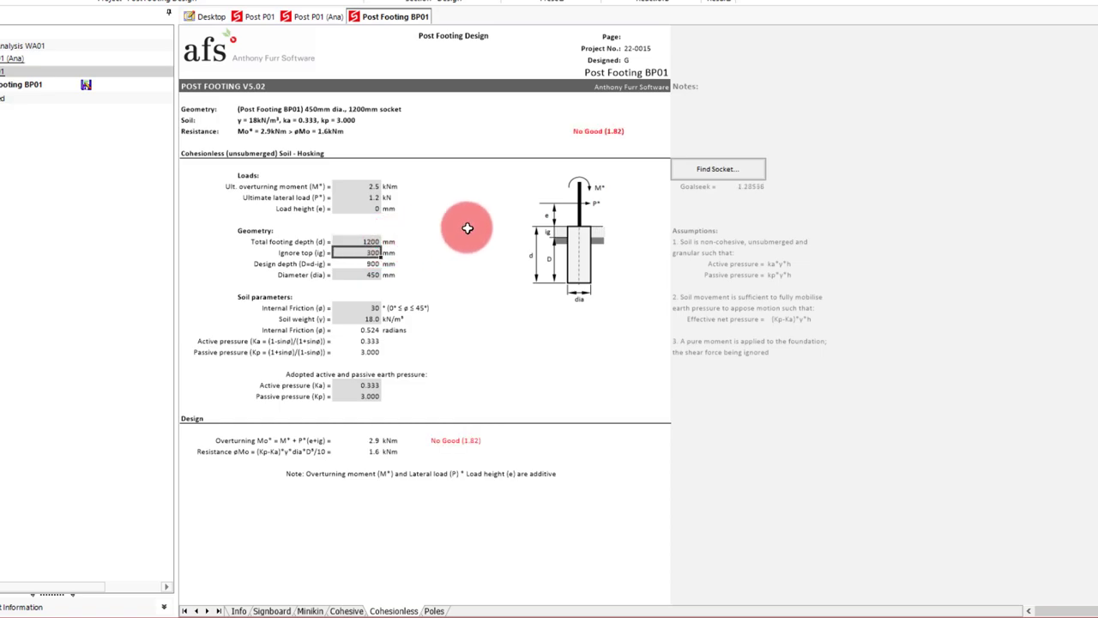
pyautogui.write('200')
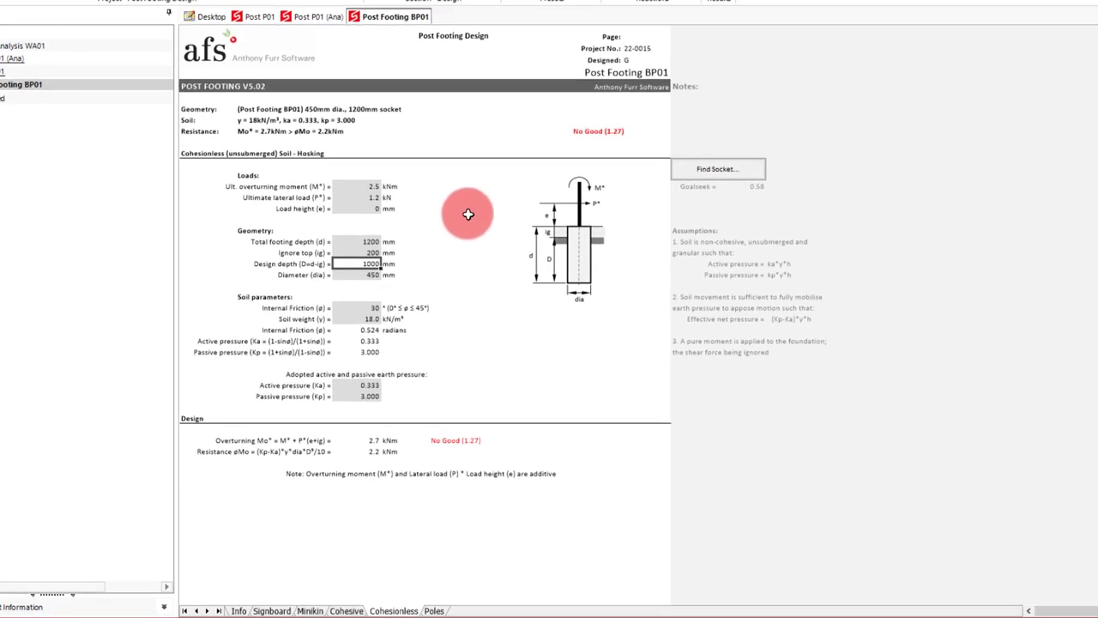
# Set the cohesionless footing total depth to 1300 mm so overturning passes at 0.95.
pyautogui.click(717, 169)
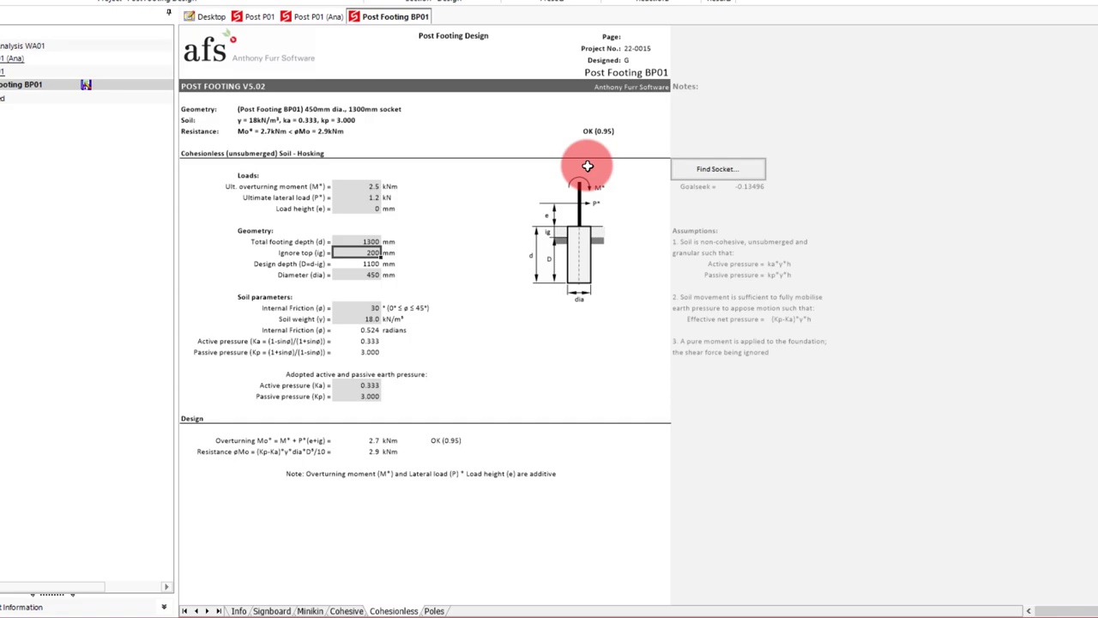
pyautogui.moveTo(477, 213)
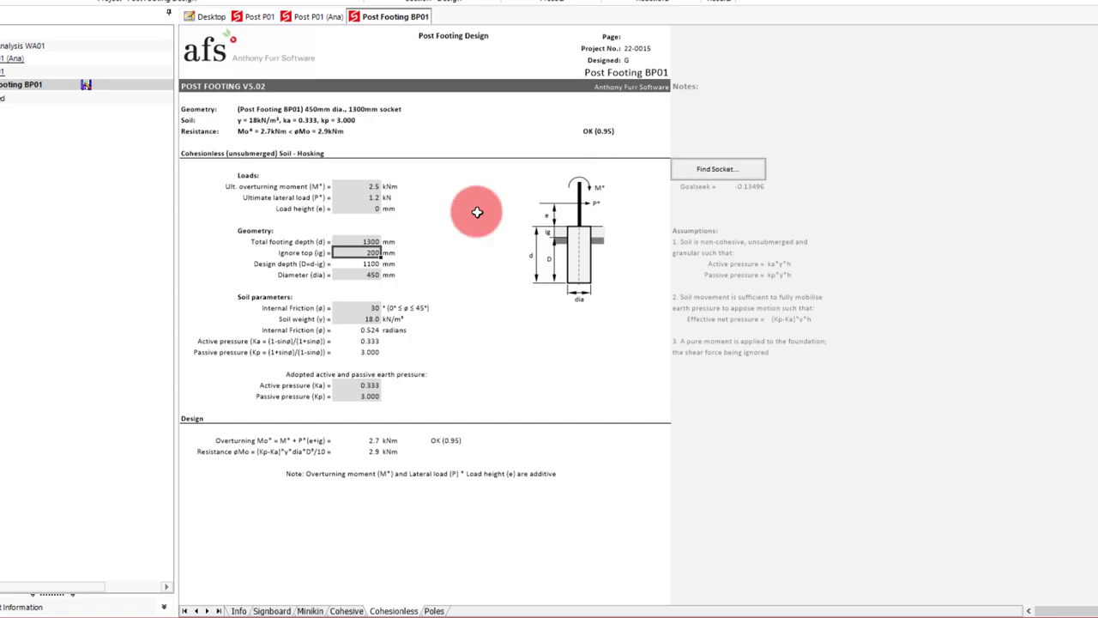